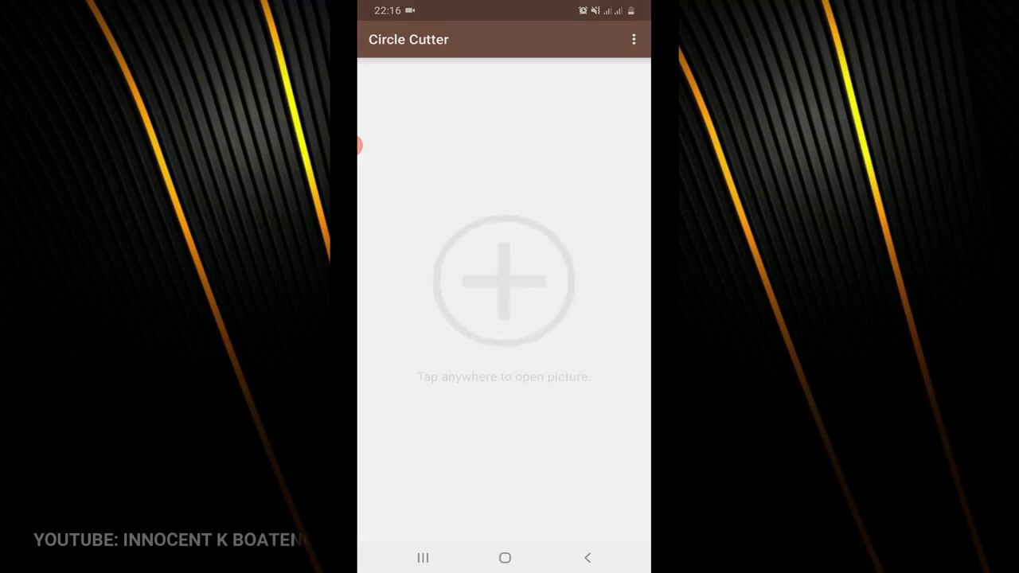
- Load the man's photo from Gallery's recent images into Circle Cutter
{"action": "left_click", "coordinate": [503, 281]}
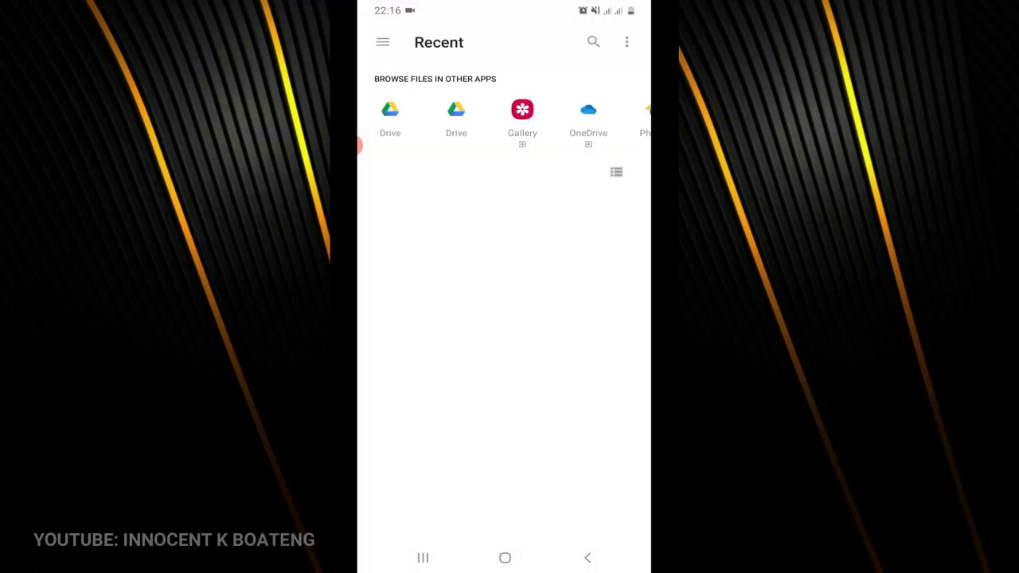
{"action": "left_click", "coordinate": [523, 119]}
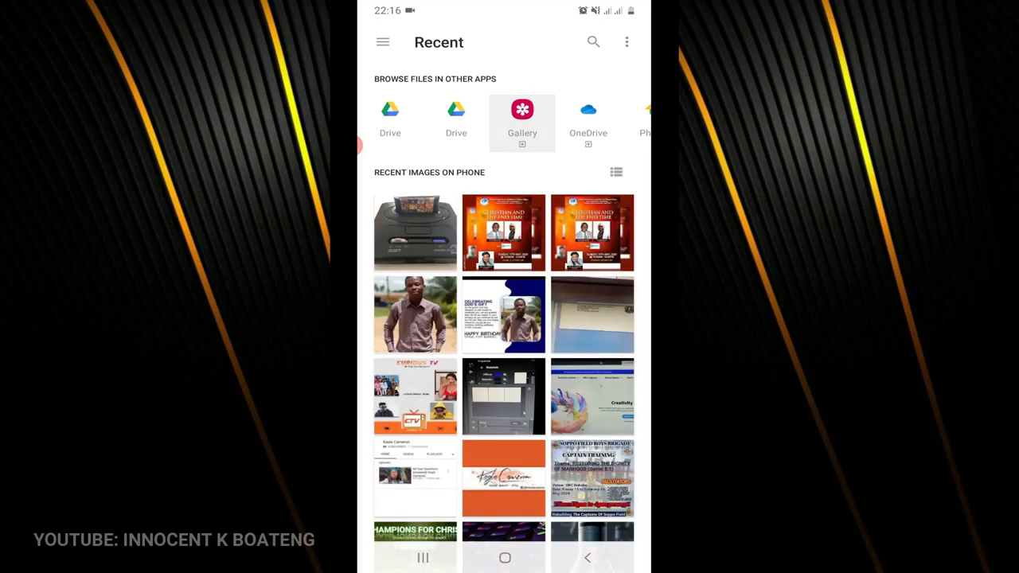
{"action": "left_click", "coordinate": [522, 115]}
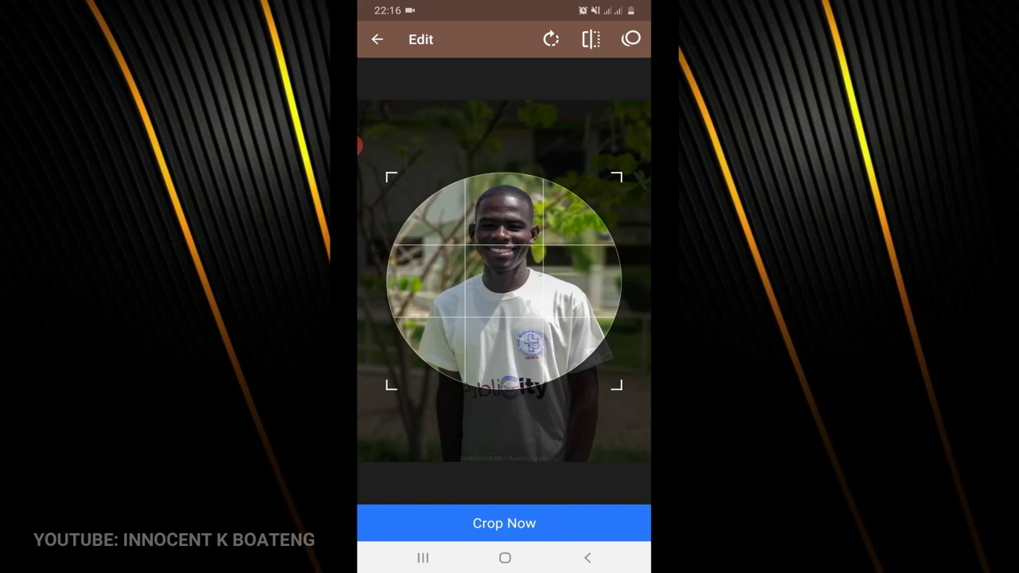
- Try an Oval crop shape on the photo, then switch back to a Circle
{"action": "left_click", "coordinate": [630, 39]}
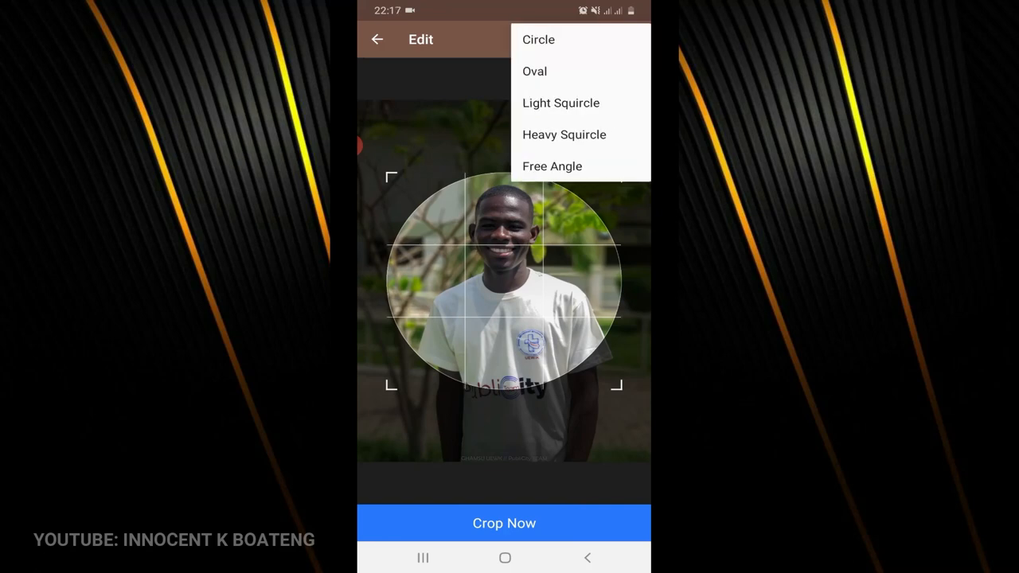
{"action": "left_click", "coordinate": [535, 71]}
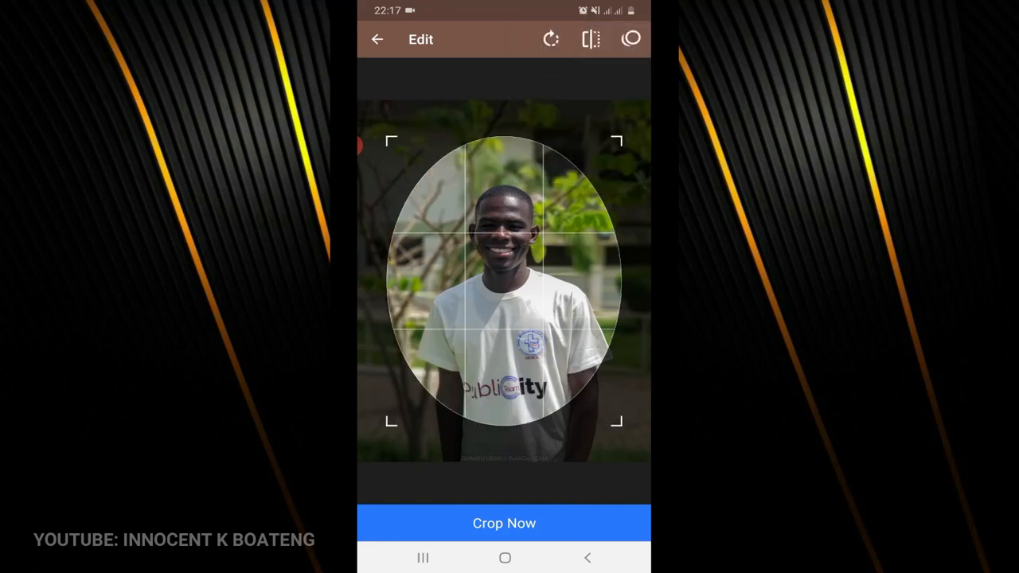
{"action": "left_click", "coordinate": [630, 39]}
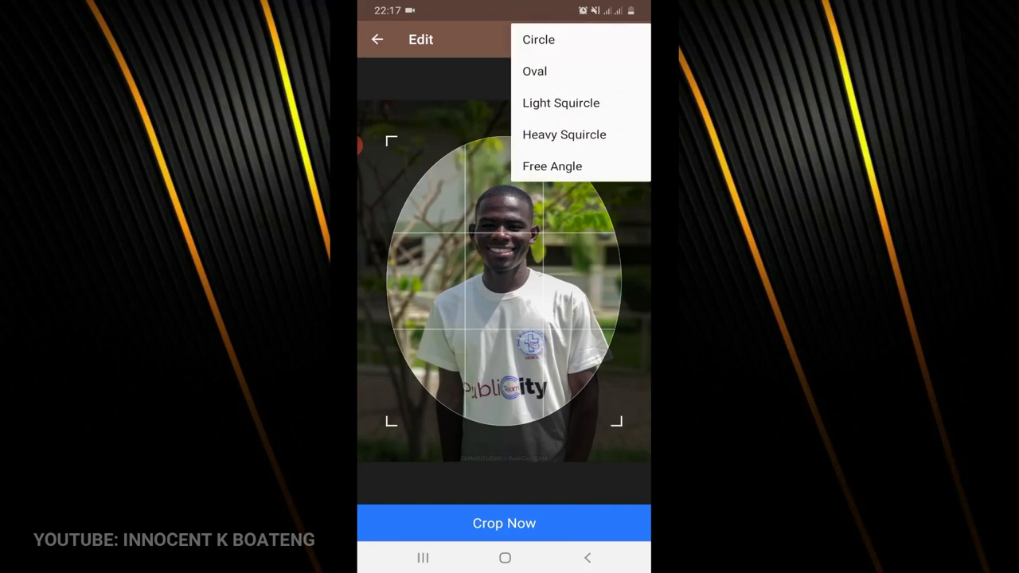
{"action": "left_click", "coordinate": [539, 39]}
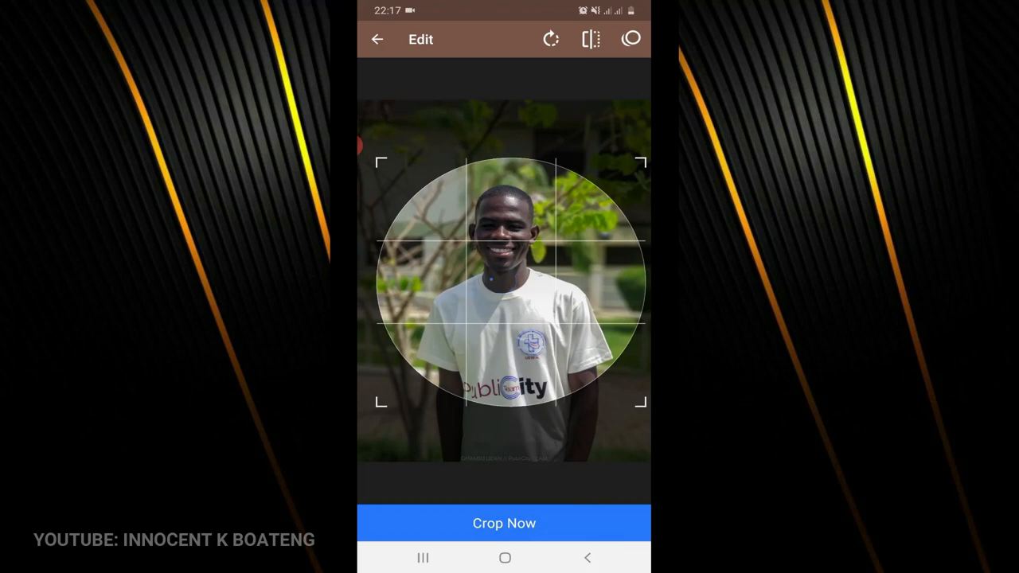
{"action": "left_click", "coordinate": [504, 523]}
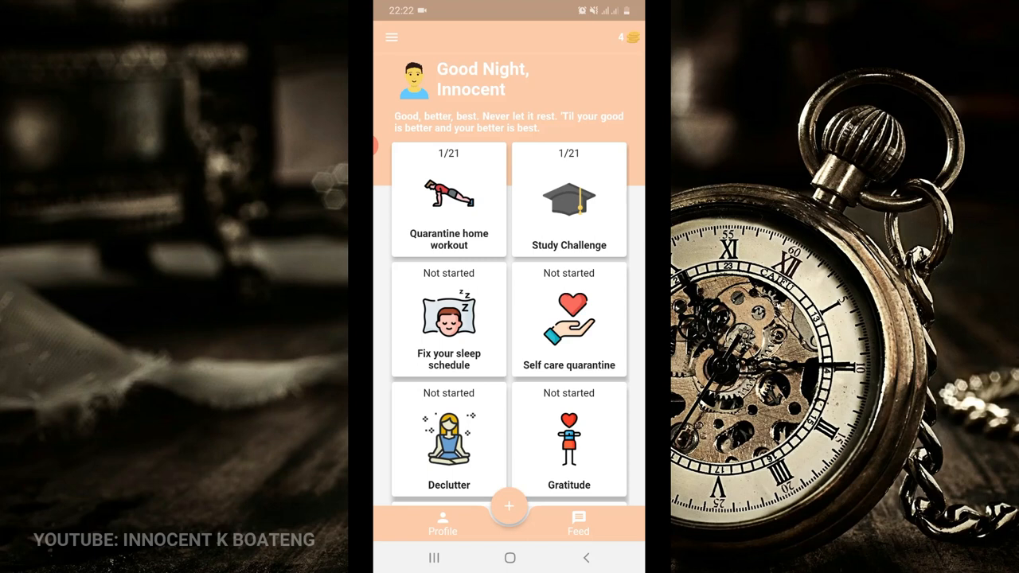
- Reveal Day 1 of the Quarantine home workout, then return to its day grid
{"action": "left_click", "coordinate": [449, 199]}
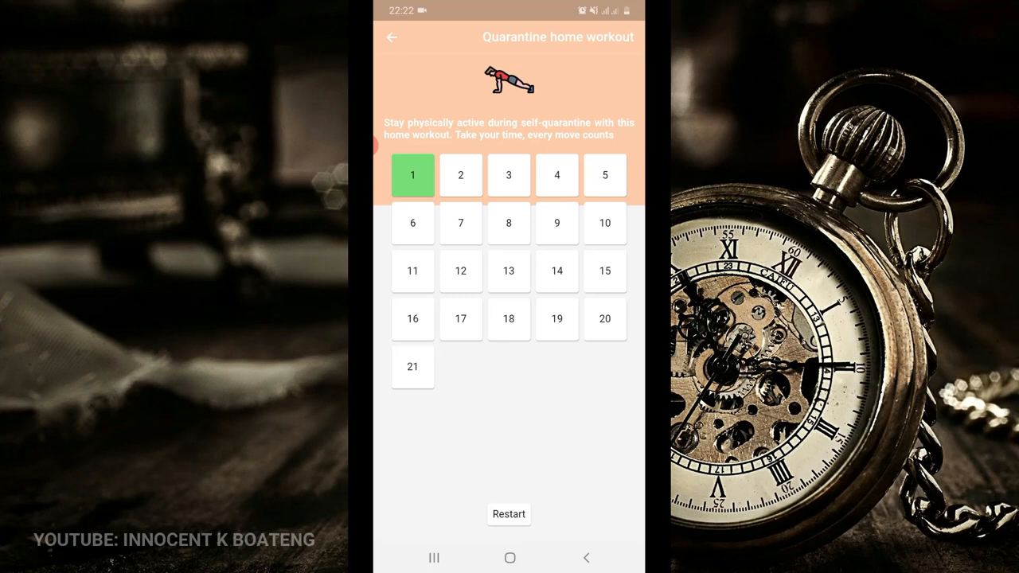
{"action": "left_click", "coordinate": [412, 174]}
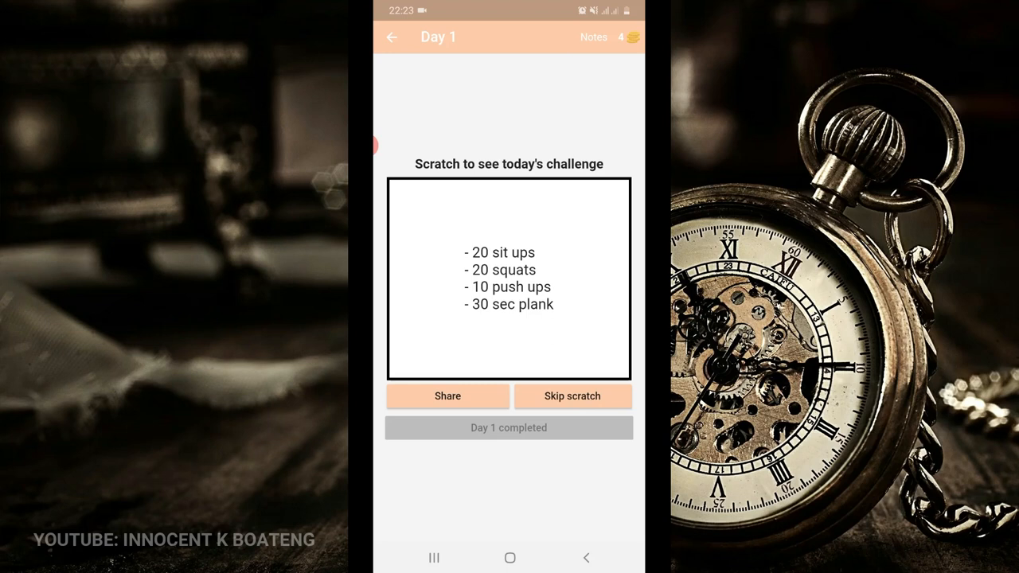
{"action": "left_click", "coordinate": [391, 37]}
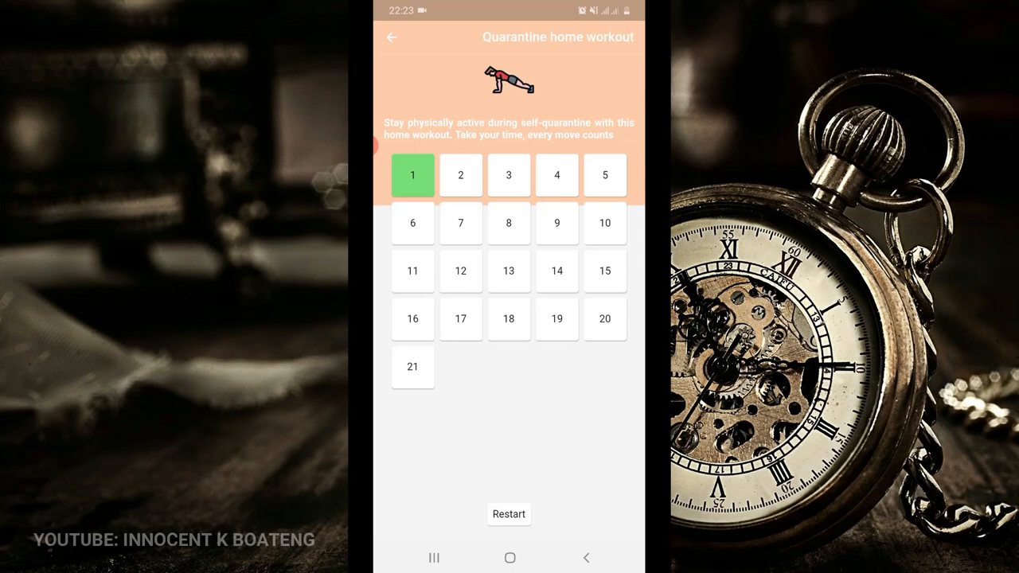
- Go back to the 21 Days challenges overview and scroll through the list
{"action": "left_click", "coordinate": [390, 38]}
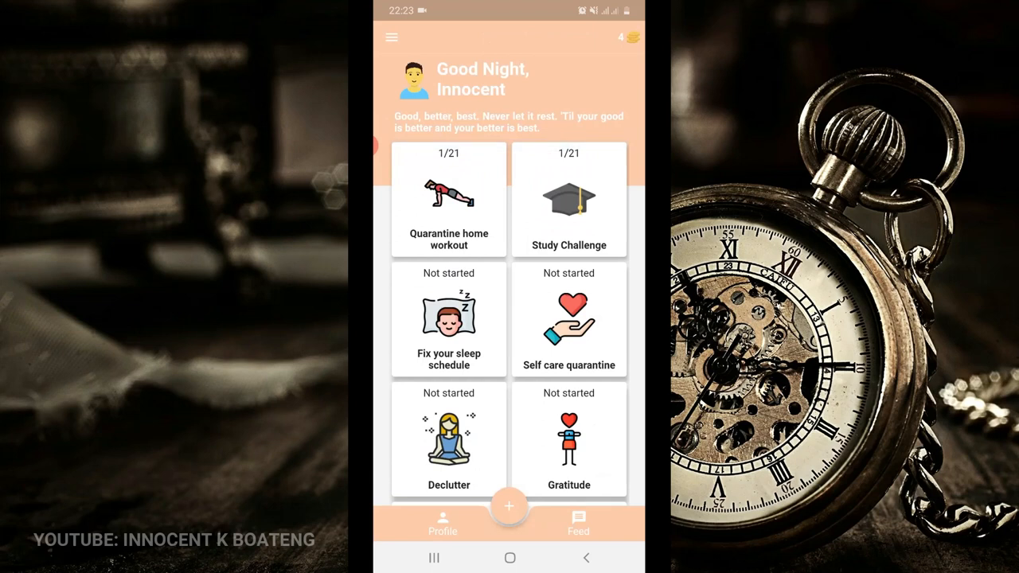
{"action": "scroll", "scroll_direction": "down", "scroll_amount": 3}
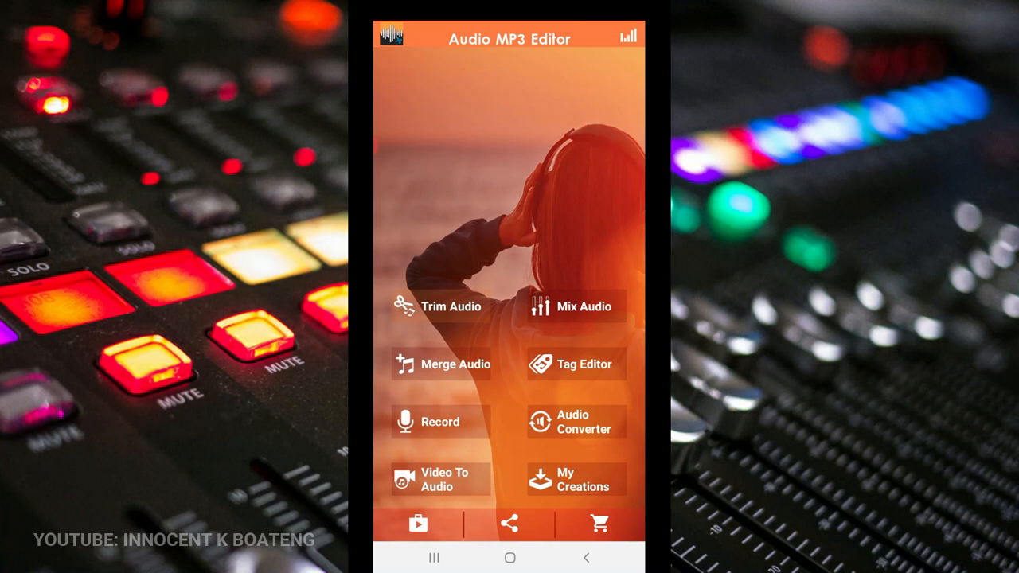
- Trim the Joyce Blessing song to end at 00:00:15:050 and save it as Music
{"action": "left_click", "coordinate": [451, 307]}
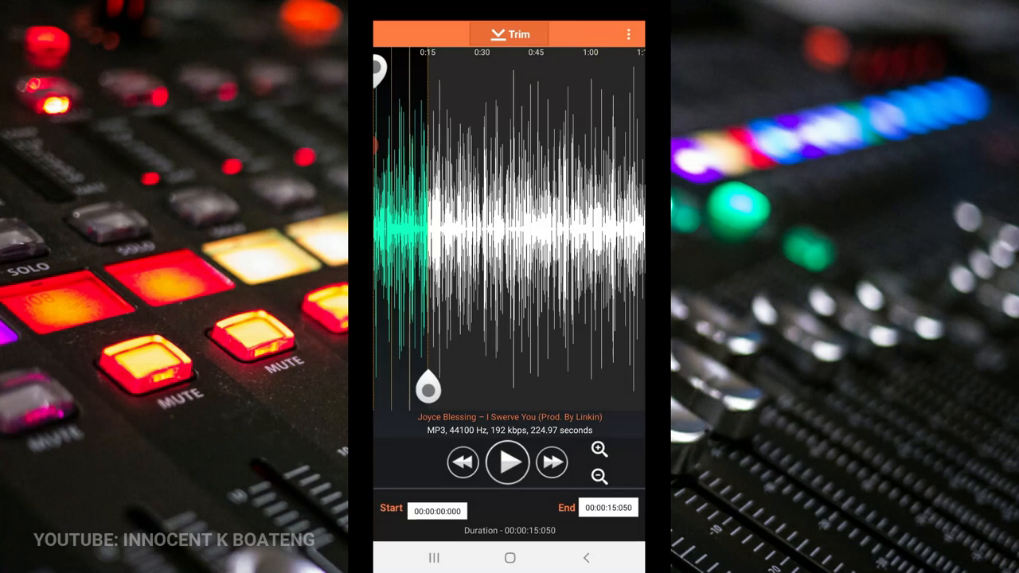
{"action": "left_click", "coordinate": [437, 510]}
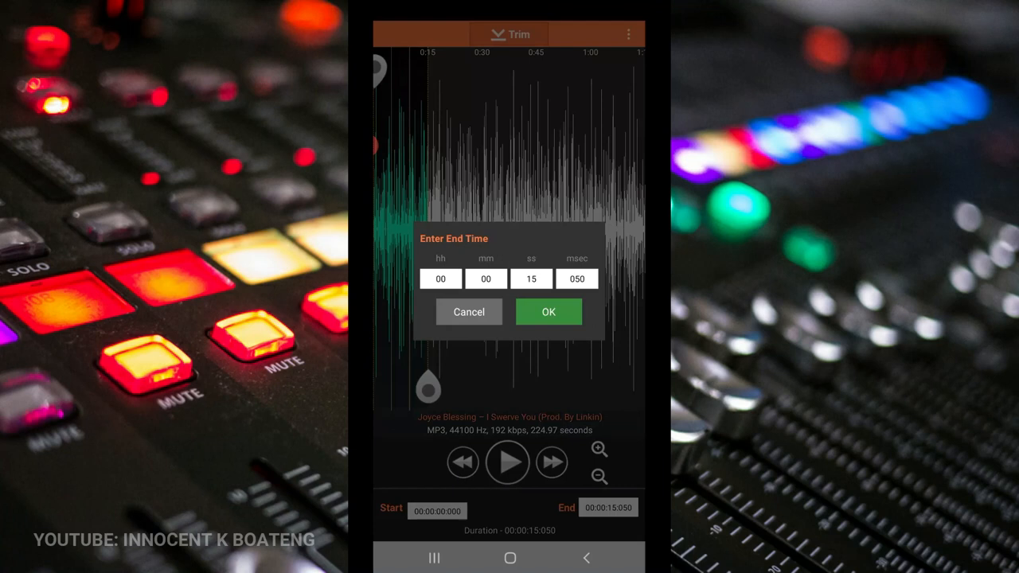
{"action": "left_click", "coordinate": [548, 312]}
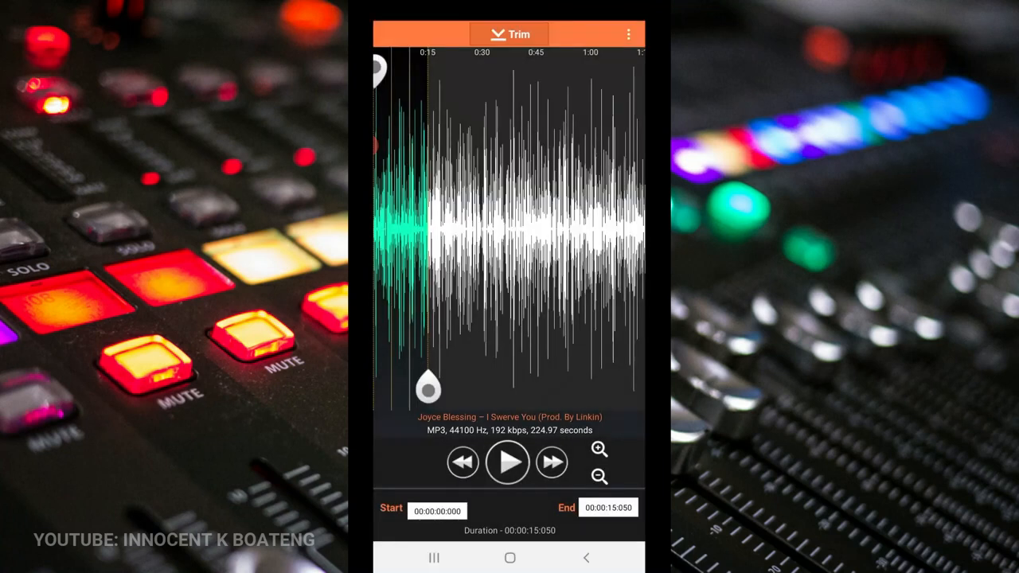
{"action": "left_click", "coordinate": [608, 507]}
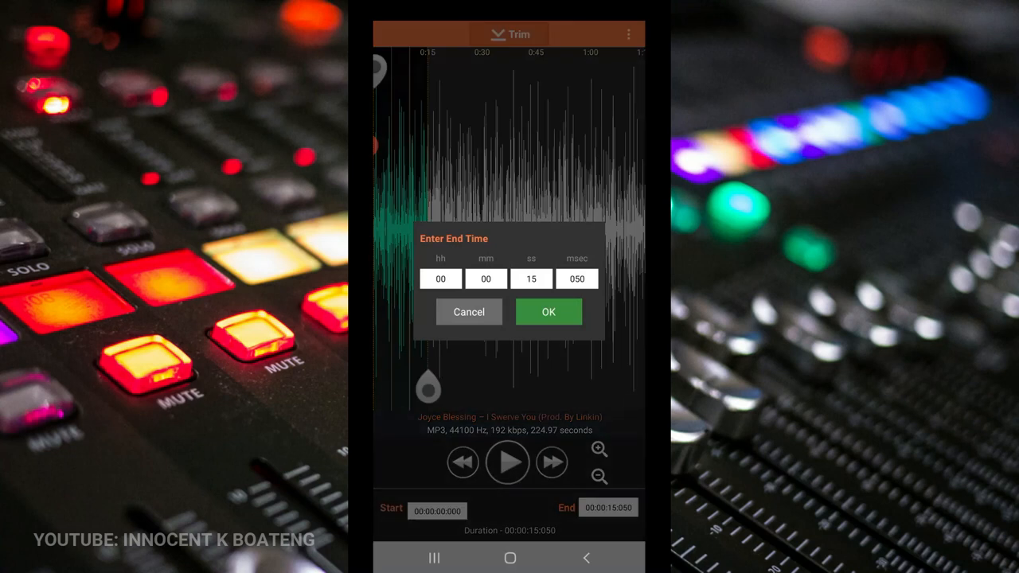
{"action": "left_click", "coordinate": [548, 311]}
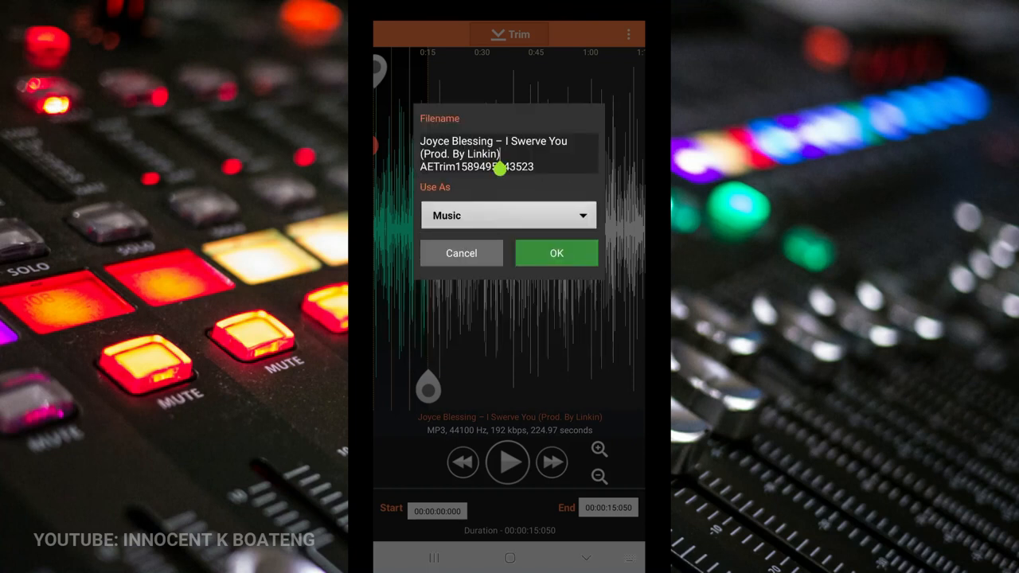
{"action": "left_click", "coordinate": [556, 254]}
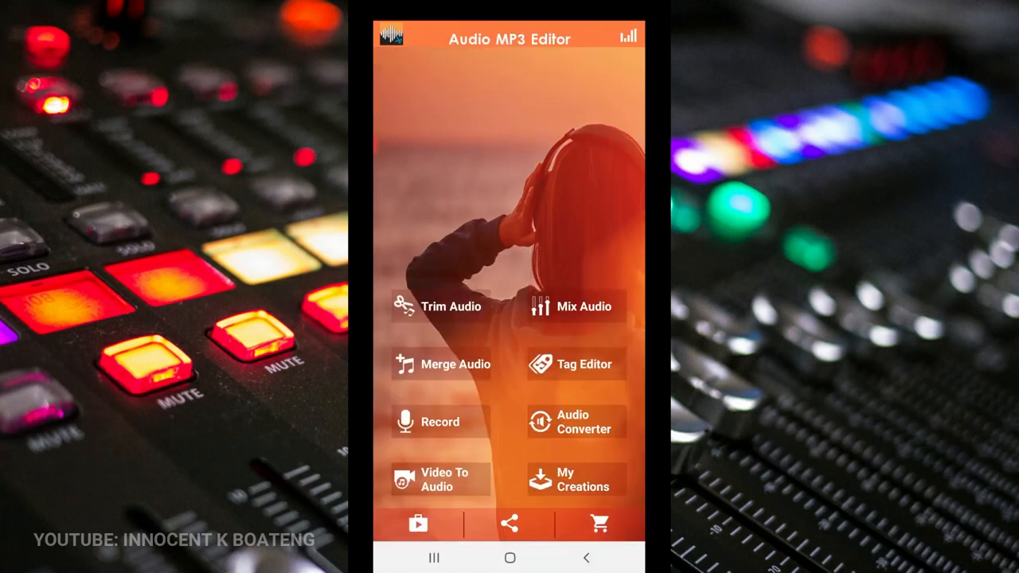
{"action": "left_click", "coordinate": [444, 363]}
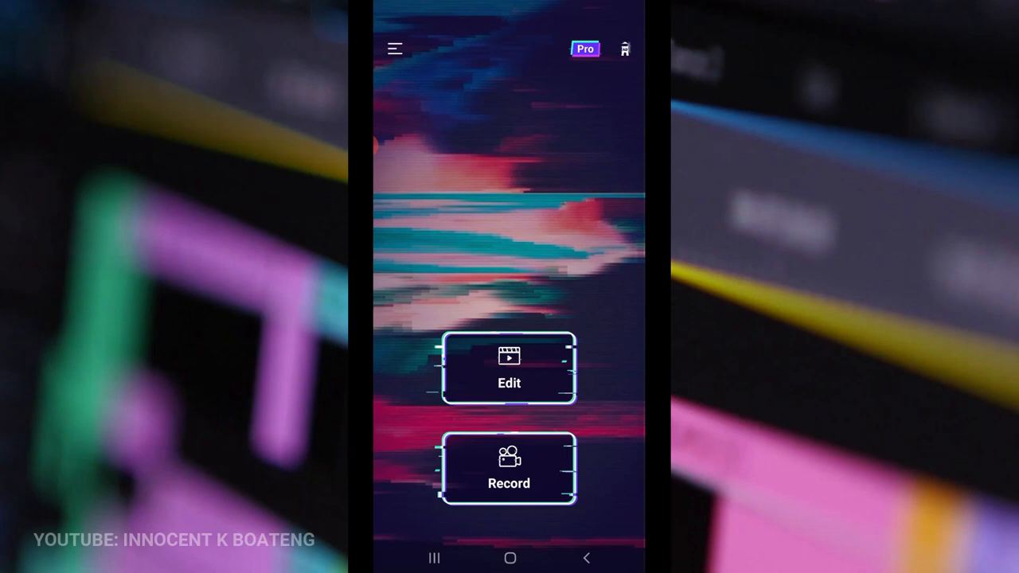
- Select the 59-second screen-recording VID clip and load it into GlitchCam's editor
{"action": "left_click", "coordinate": [509, 369]}
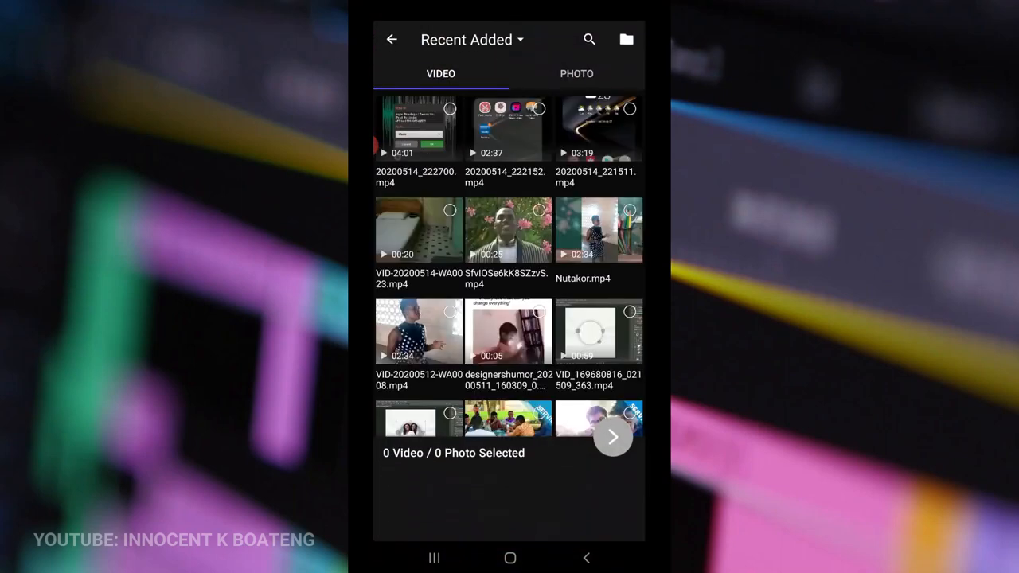
{"action": "left_click", "coordinate": [598, 332]}
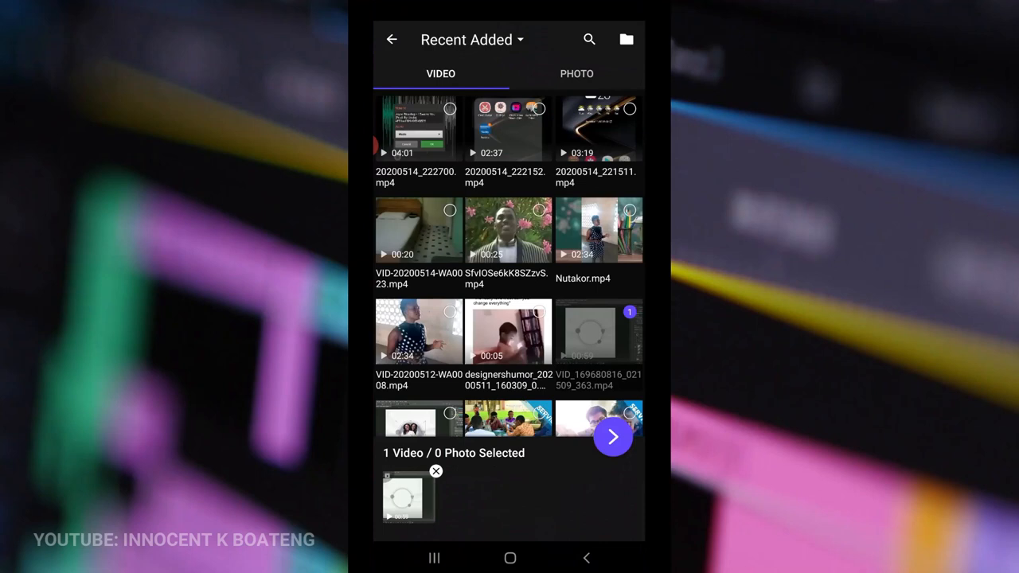
{"action": "left_click", "coordinate": [613, 436]}
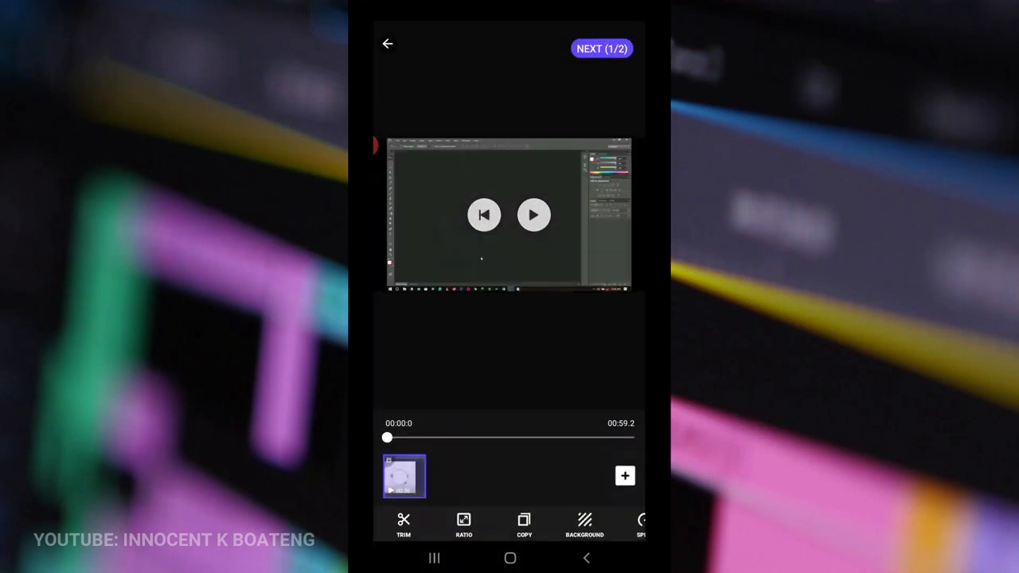
{"action": "scroll", "scroll_direction": "left", "scroll_amount": 3}
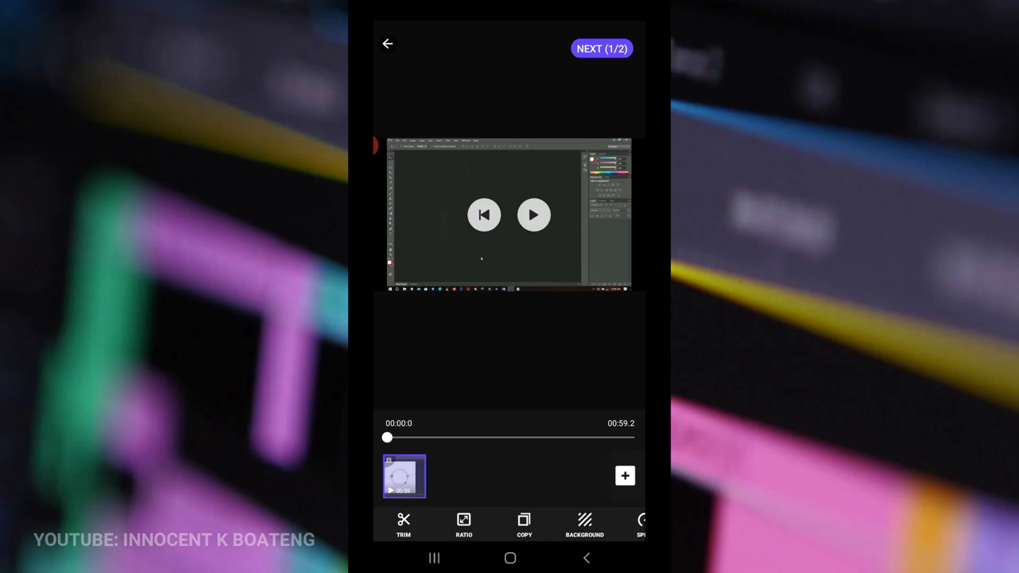
- Advance to the GLITCH effects screen and scroll along the clip timeline
{"action": "left_click", "coordinate": [601, 49]}
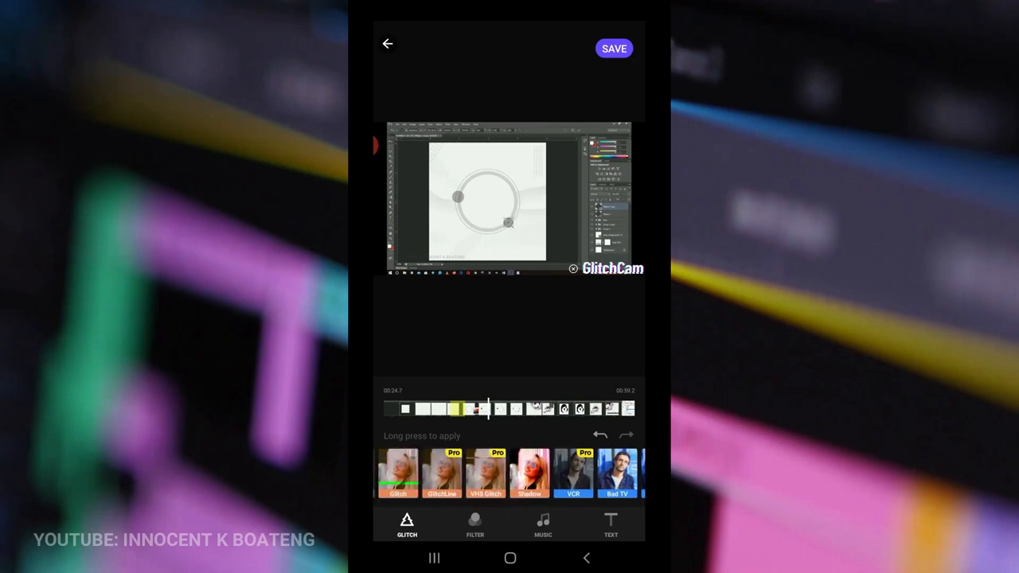
{"action": "scroll", "scroll_direction": "left", "scroll_amount": 3}
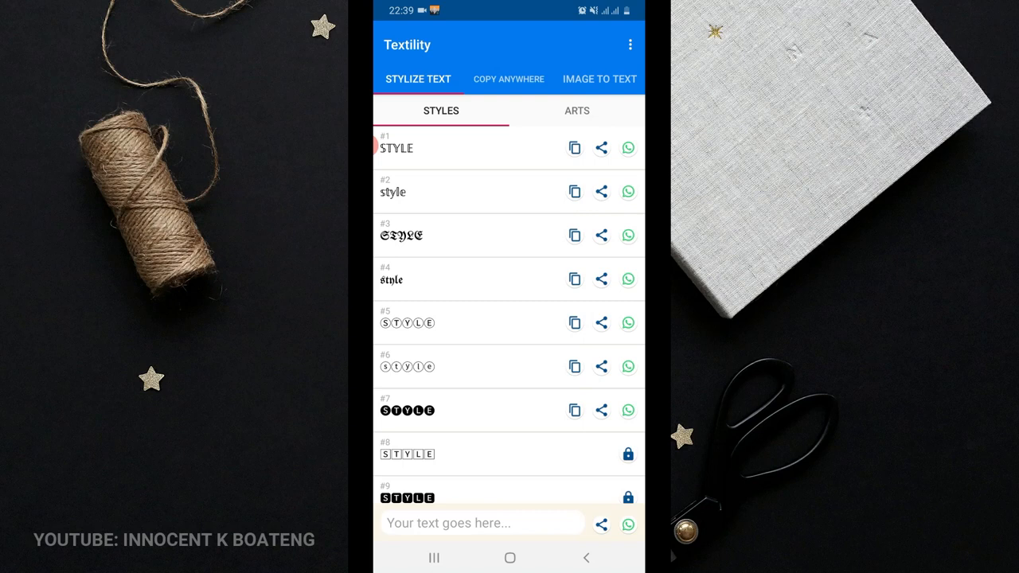
- Select the 'Your text goes here' box on Textility's Styles tab
{"action": "left_click", "coordinate": [478, 523]}
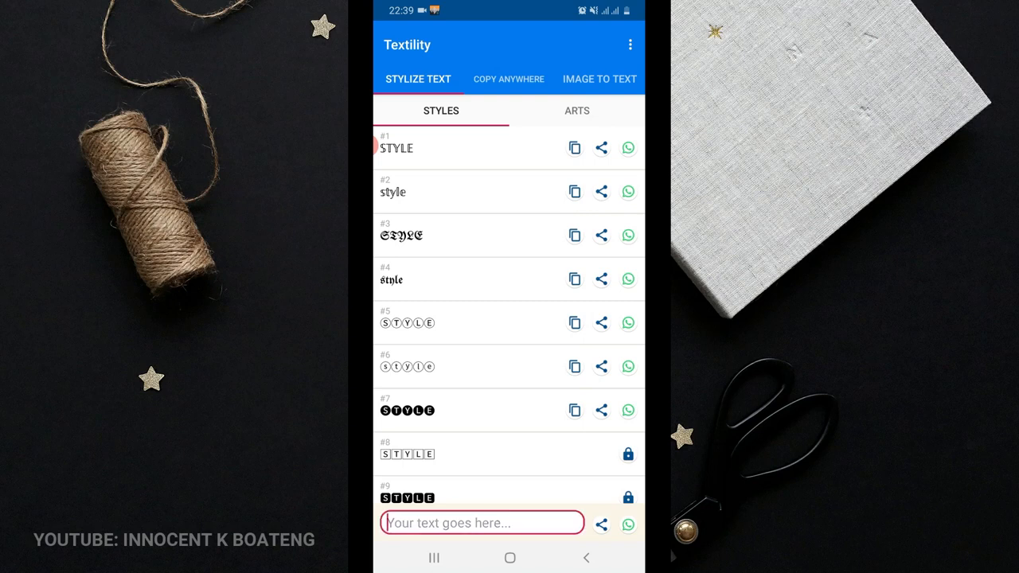
- Enter 'Innocent' and scroll through the numbered styles to compare fonts
{"action": "left_click", "coordinate": [470, 523]}
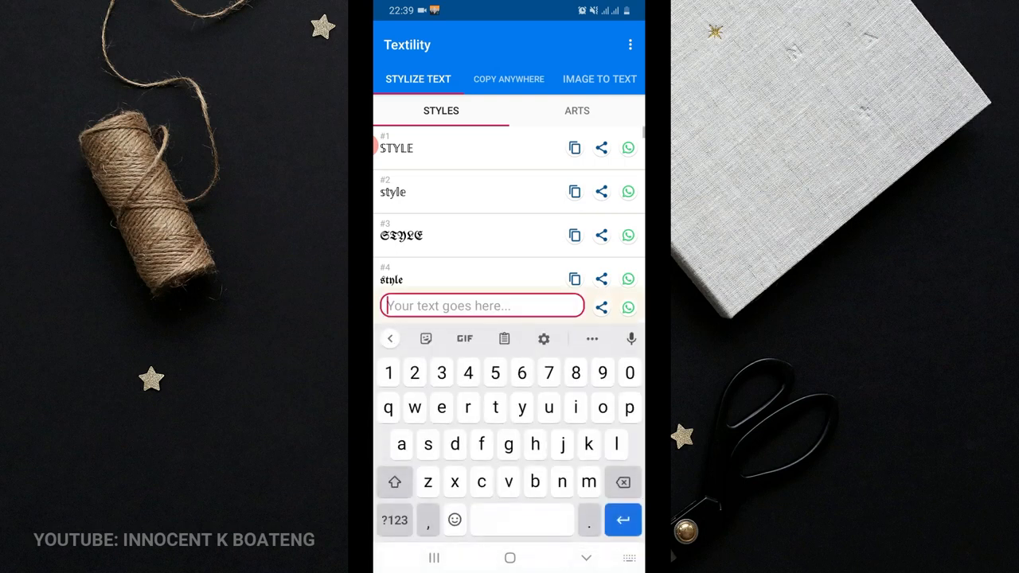
{"action": "type", "text": "l"}
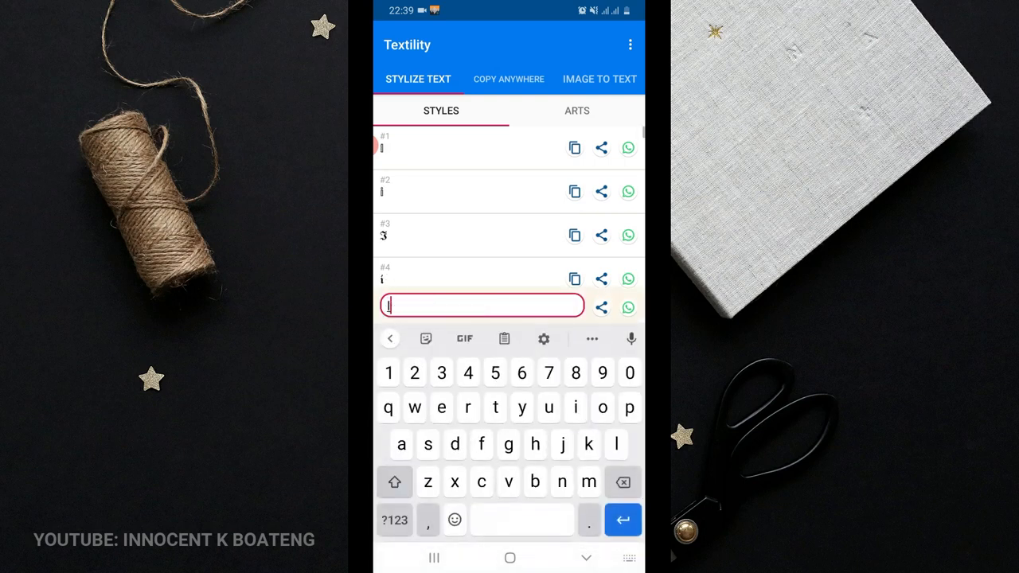
{"action": "type", "text": "Innocent"}
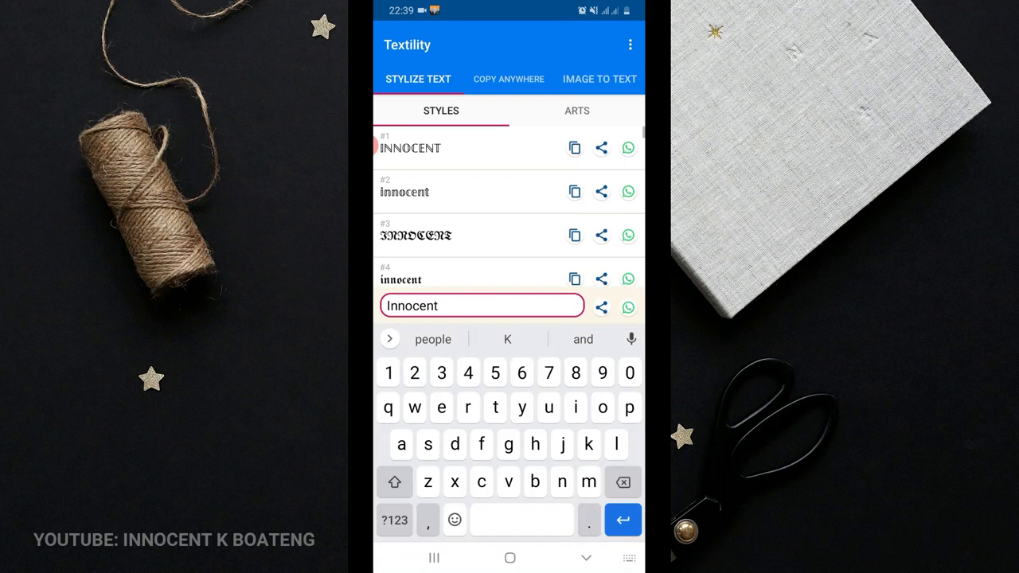
{"action": "scroll", "scroll_direction": "down", "scroll_amount": 3}
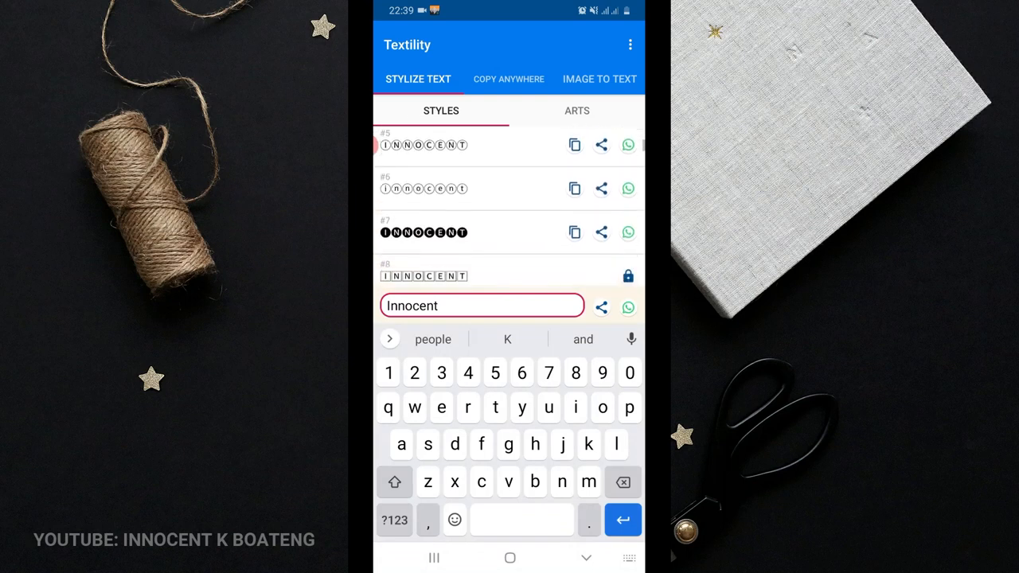
{"action": "scroll", "scroll_direction": "up", "scroll_amount": 3}
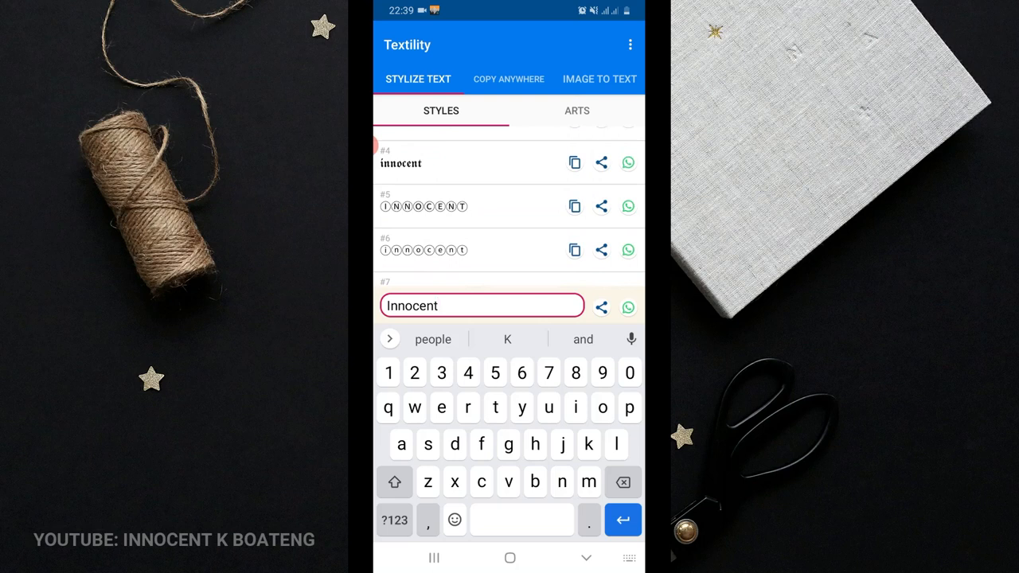
{"action": "left_click", "coordinate": [577, 111]}
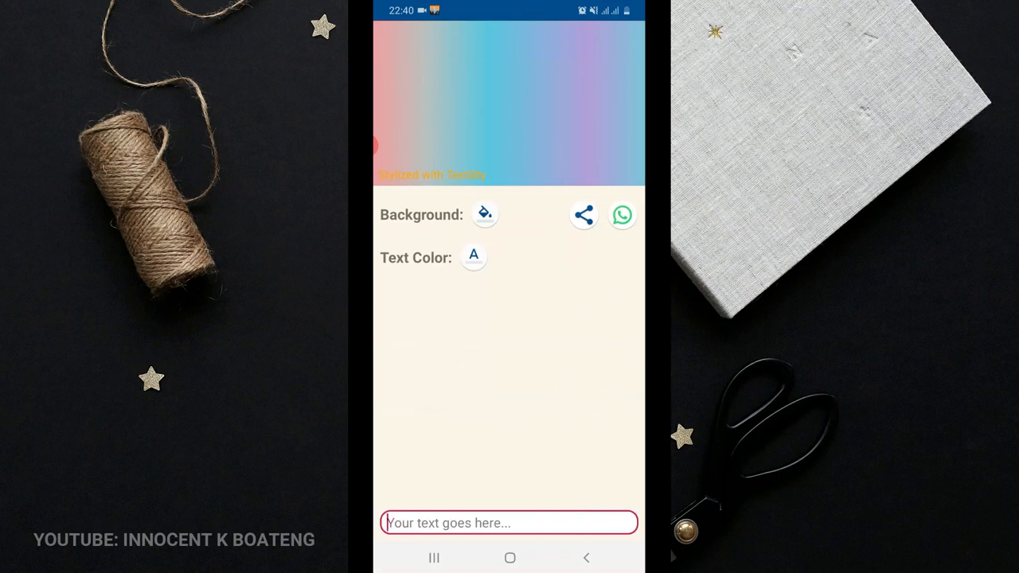
- Type 'In' over the gradient background, then return to the styles list
{"action": "type", "text": "Innocent"}
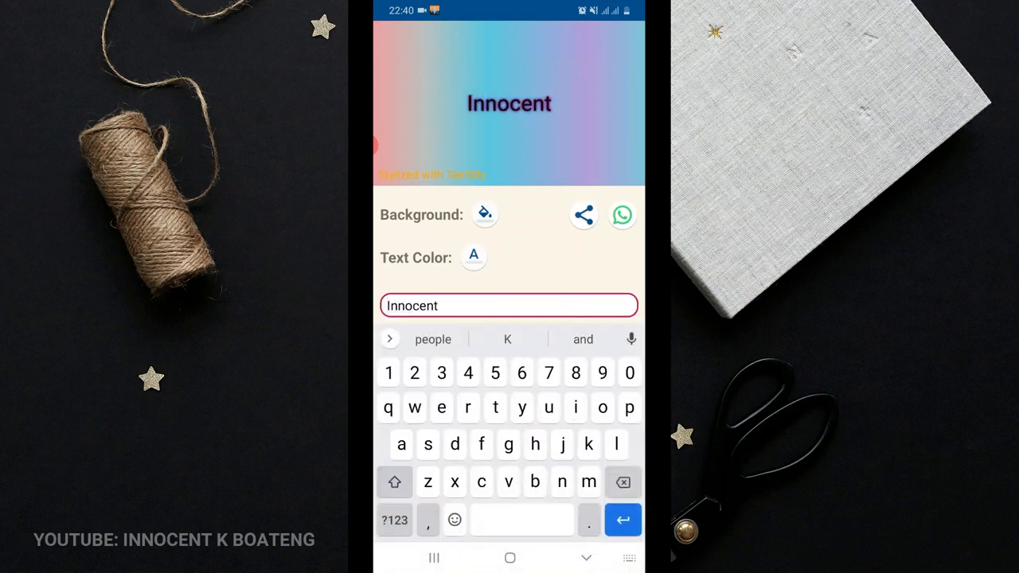
{"action": "left_click", "coordinate": [509, 305]}
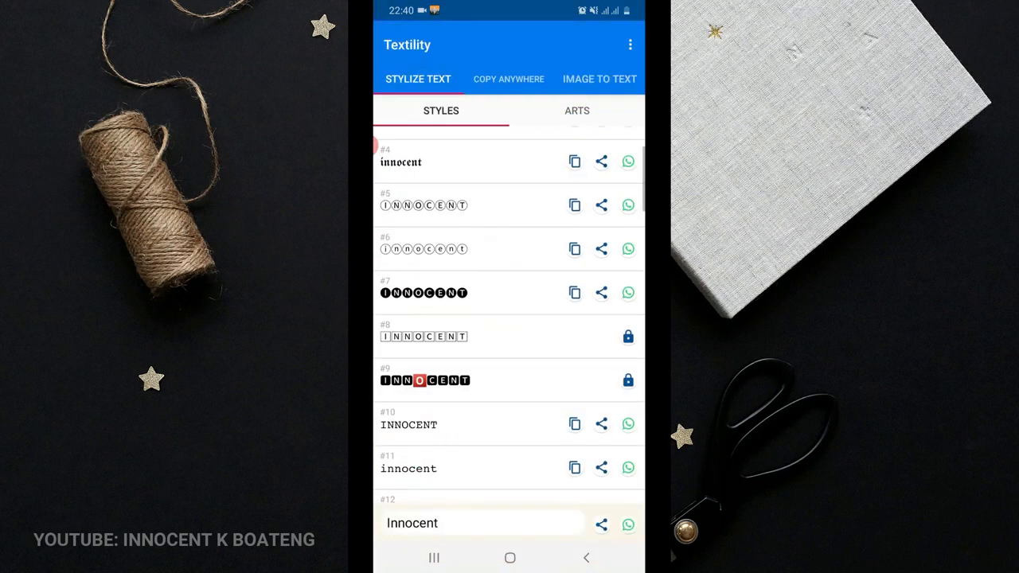
- Paste the circled INNOCENT text from clipboard history into Textility's input box
{"action": "scroll", "scroll_direction": "up", "scroll_amount": 3}
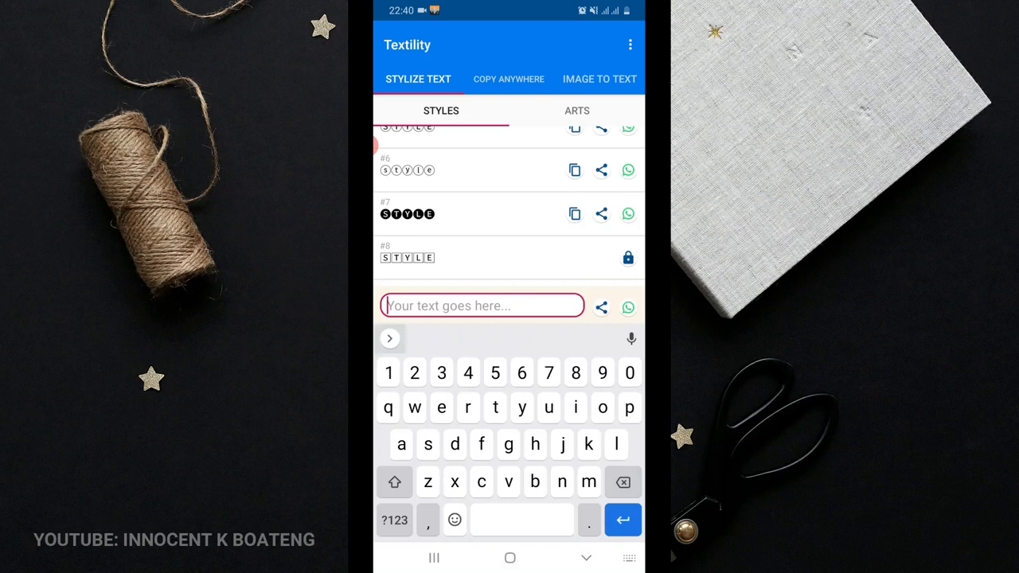
{"action": "left_click", "coordinate": [390, 339]}
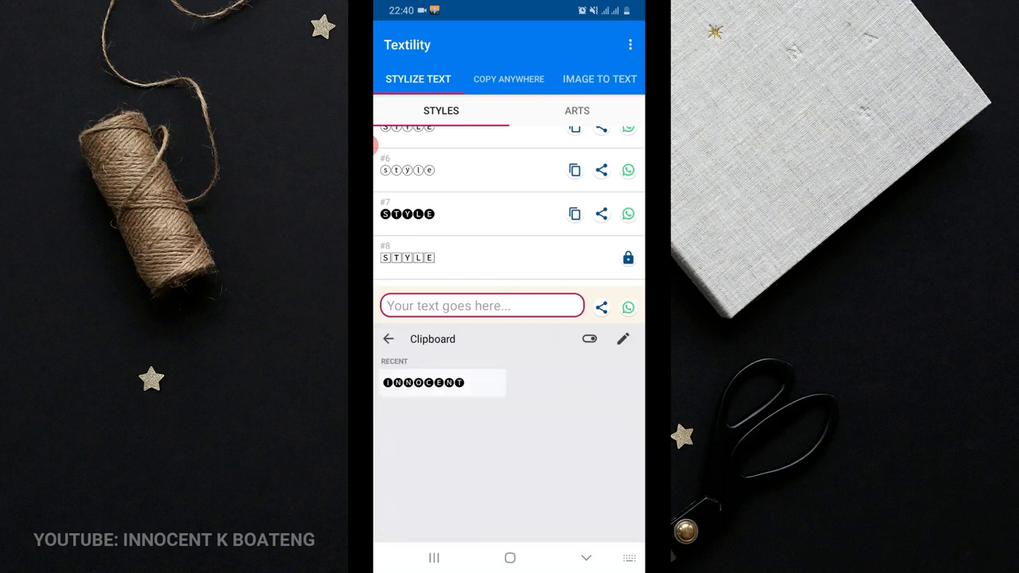
{"action": "left_click", "coordinate": [441, 383]}
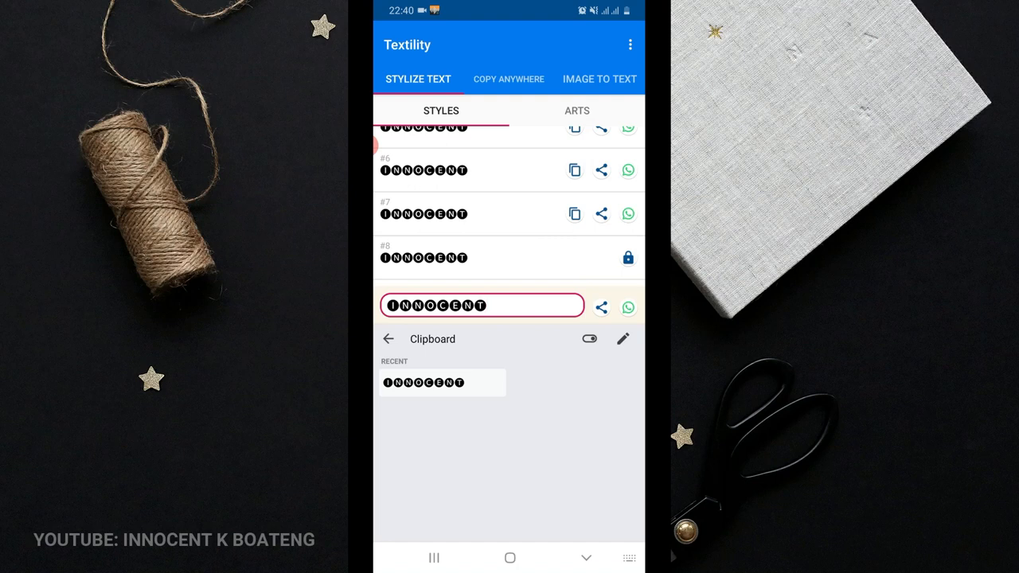
{"action": "left_click", "coordinate": [509, 79]}
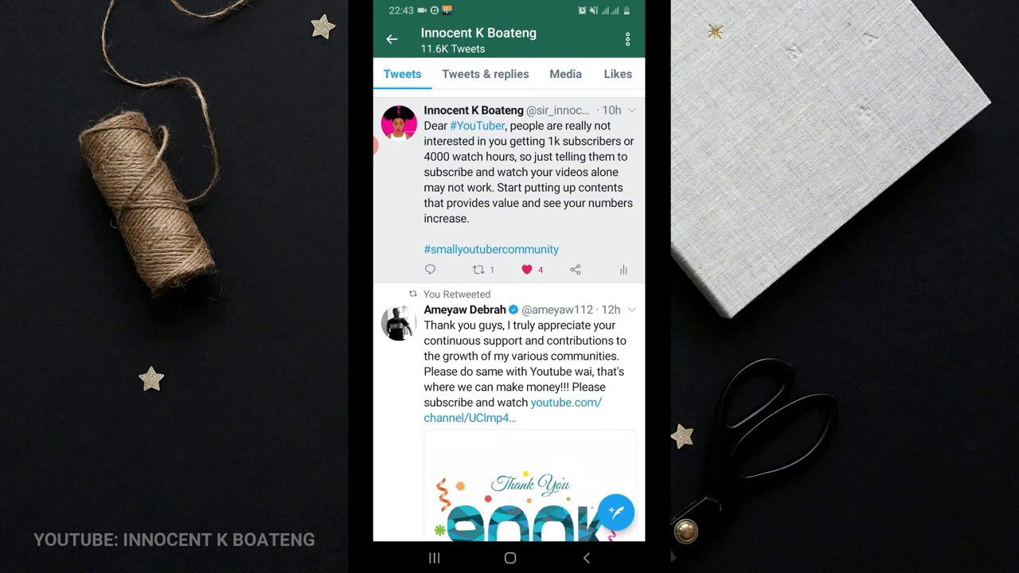
- Start a new tweet and paste the copied 'Dear #YouTuber' message into it
{"action": "left_click", "coordinate": [529, 171]}
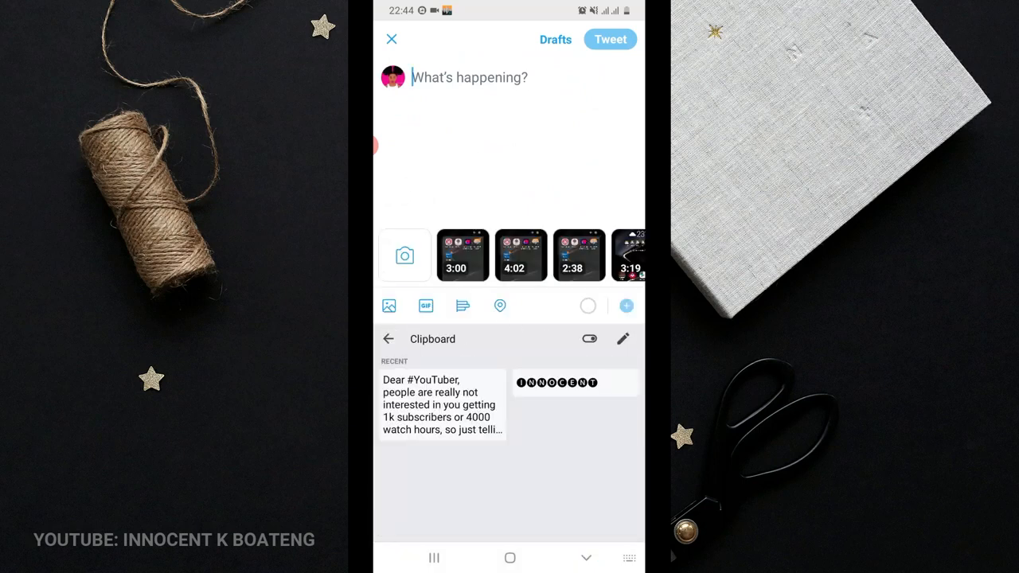
{"action": "left_click", "coordinate": [442, 406]}
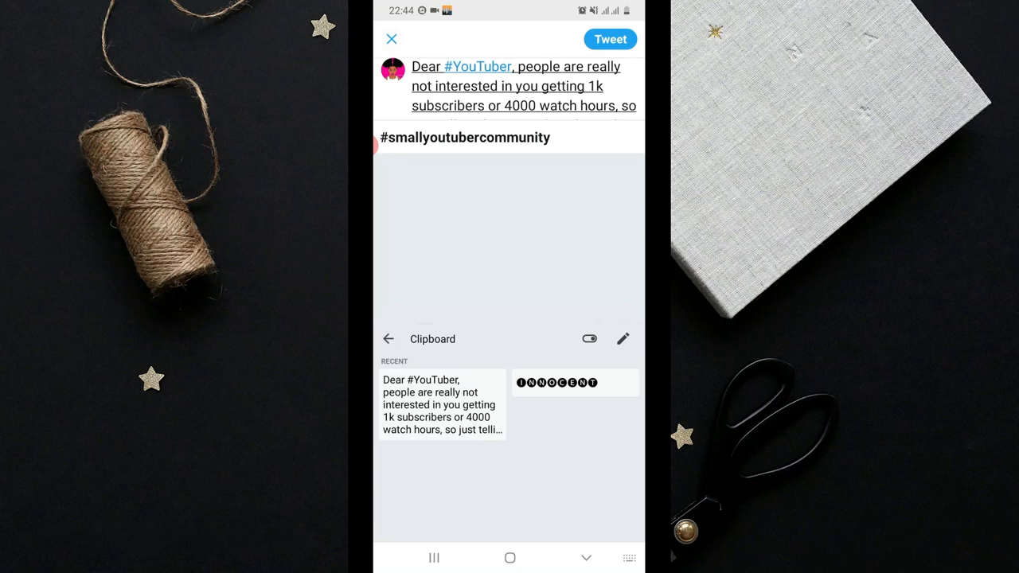